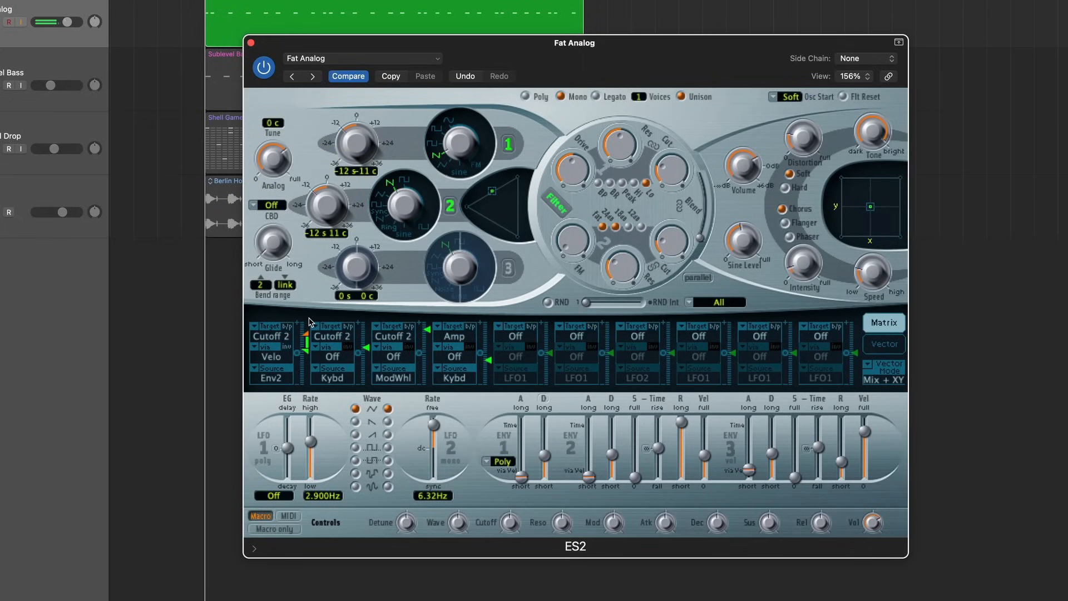
- Drag the first matrix slot's Env2-to-Cutoff 2 amount up to about 0.74
drag(307, 340, 307, 334)
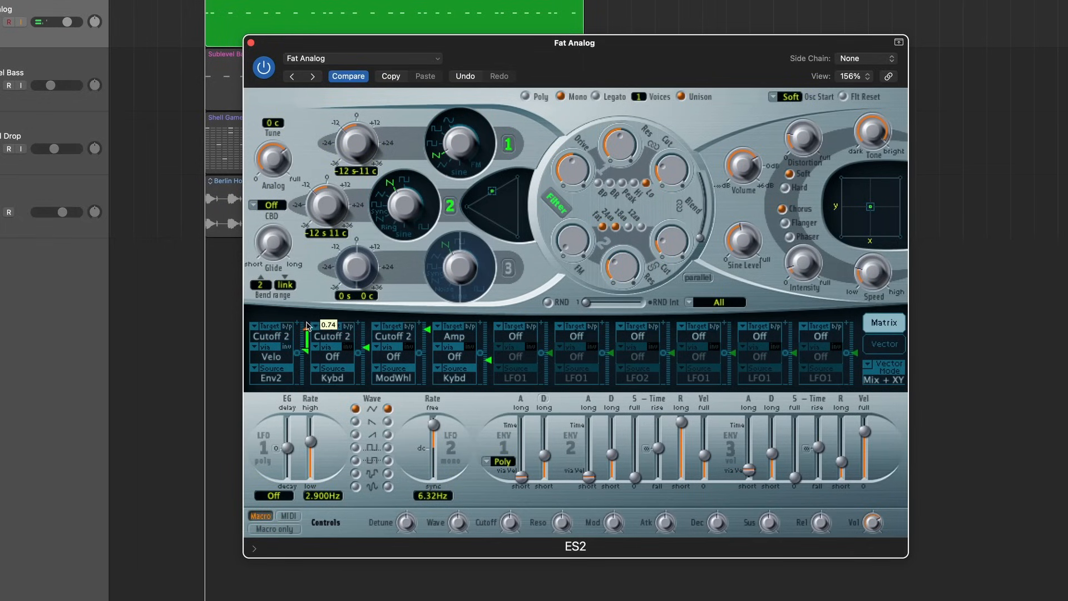